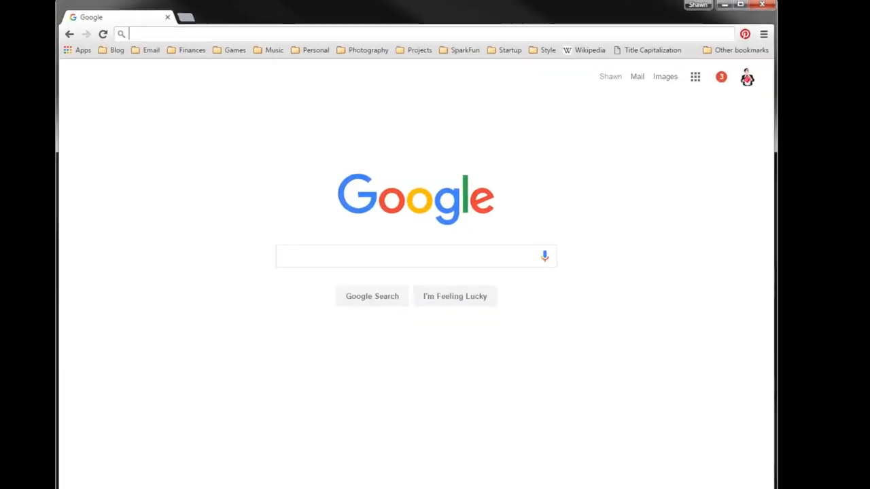
# - Navigate to software.intel.com/en-us/iot/hardware/edison/downloads and scroll to the Windows installer
pyautogui.write('software.intel.com/e')
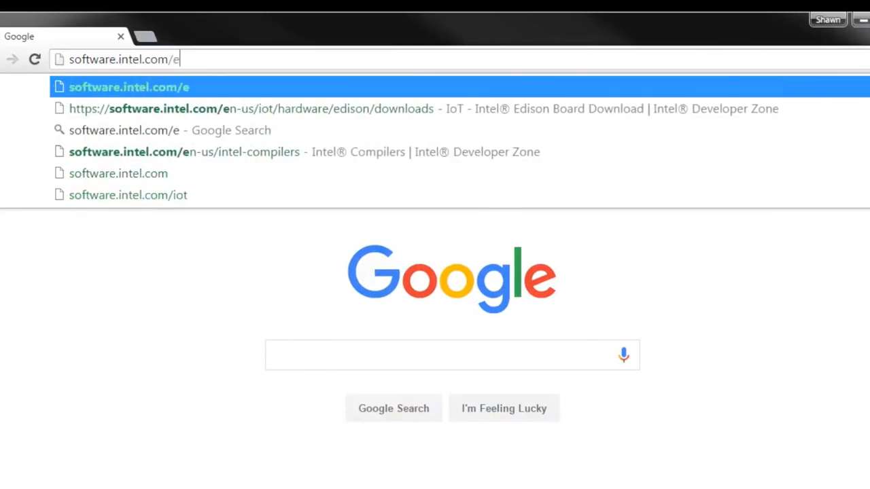
pyautogui.write('n-us/iot/hardware/edison/downloads')
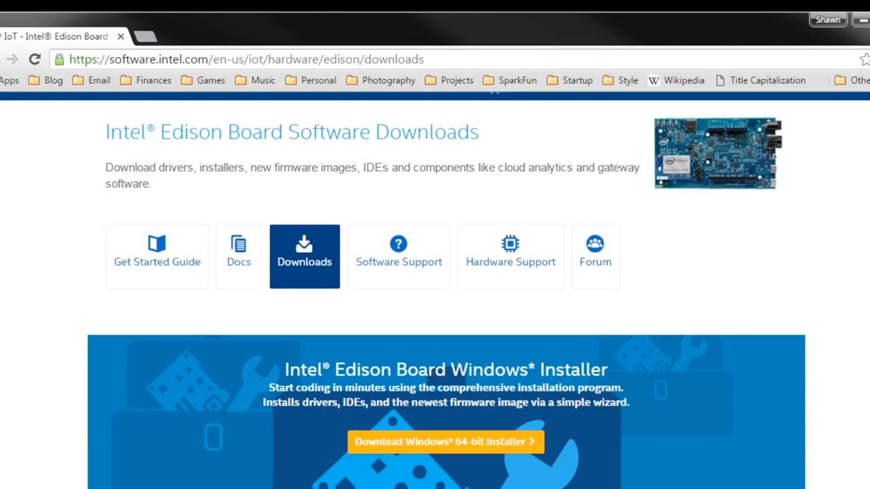
pyautogui.scroll(-3)
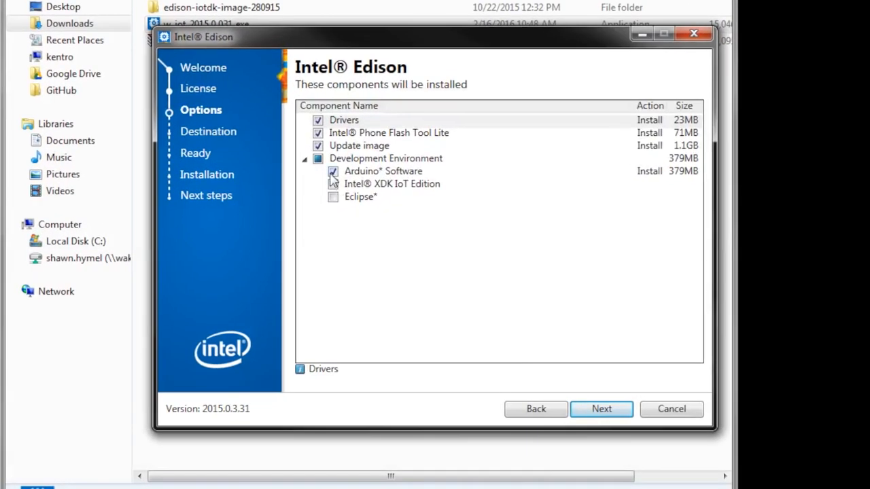
# - Untick Arduino and the update image, tick Intel XDK IoT Edition in the component list
pyautogui.click(333, 172)
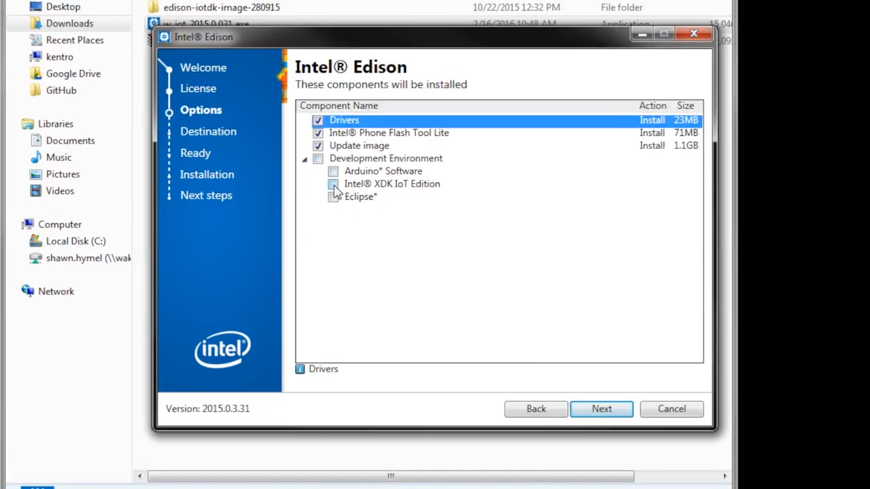
pyautogui.click(333, 185)
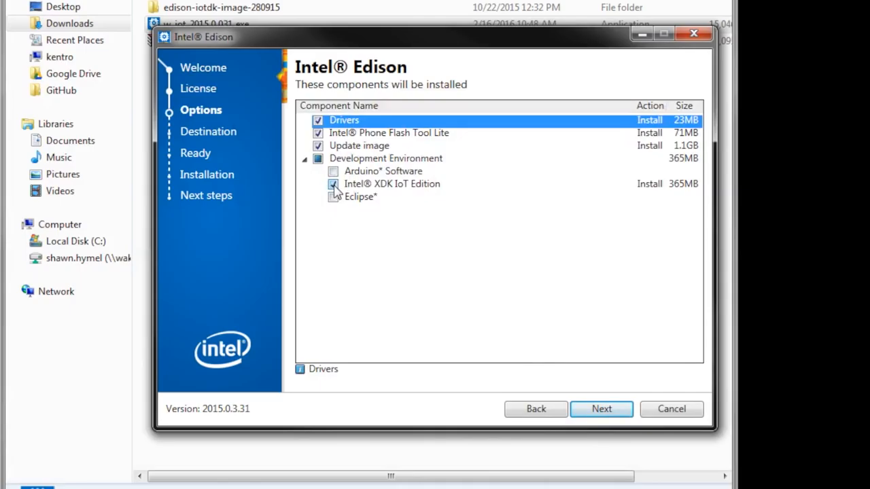
pyautogui.click(318, 146)
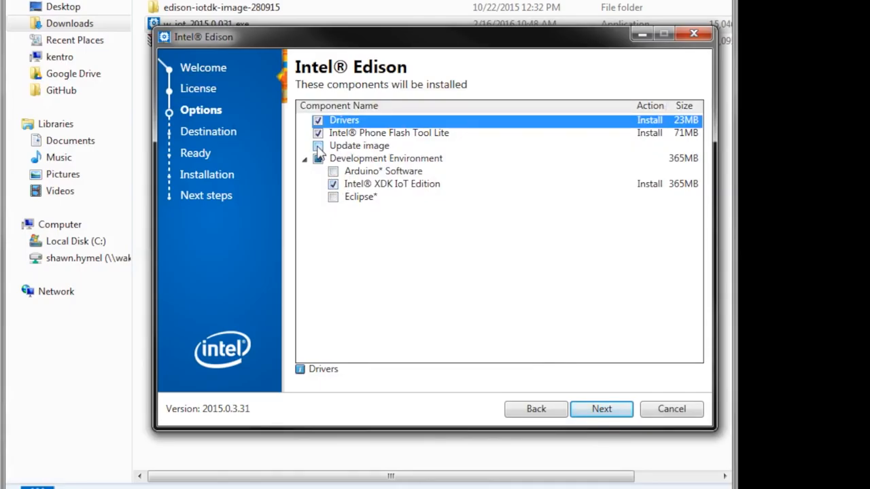
pyautogui.click(318, 146)
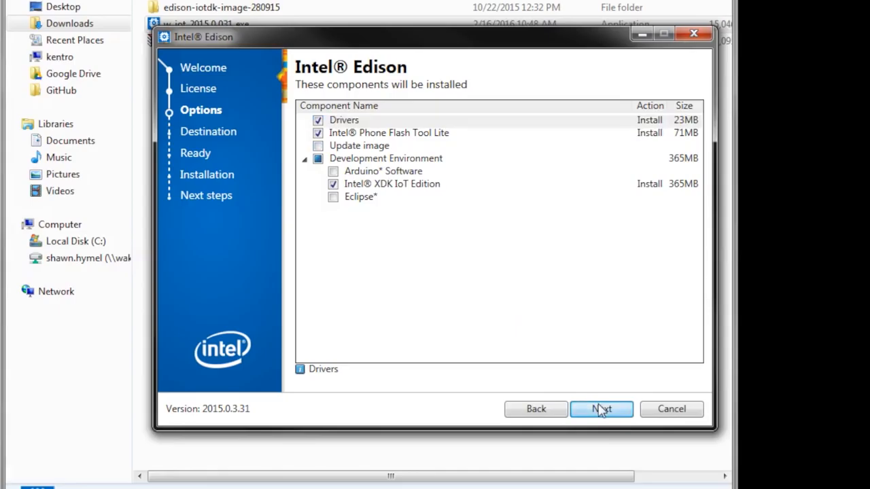
# - Start the install and allow the Intel driver software through the Windows Security prompt
pyautogui.click(601, 408)
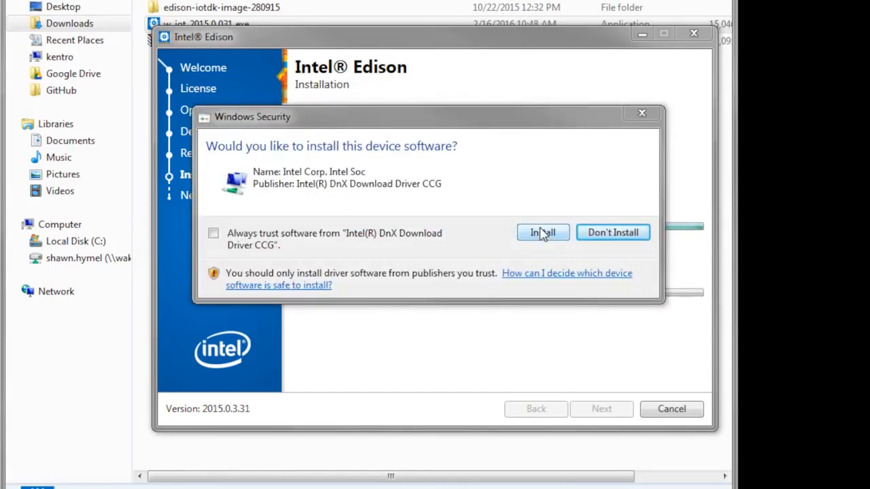
pyautogui.click(543, 232)
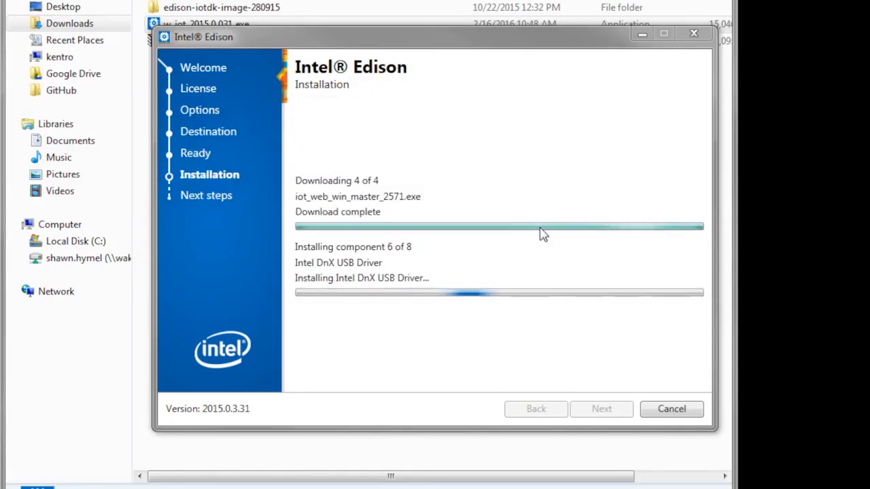
pyautogui.click(25, 468)
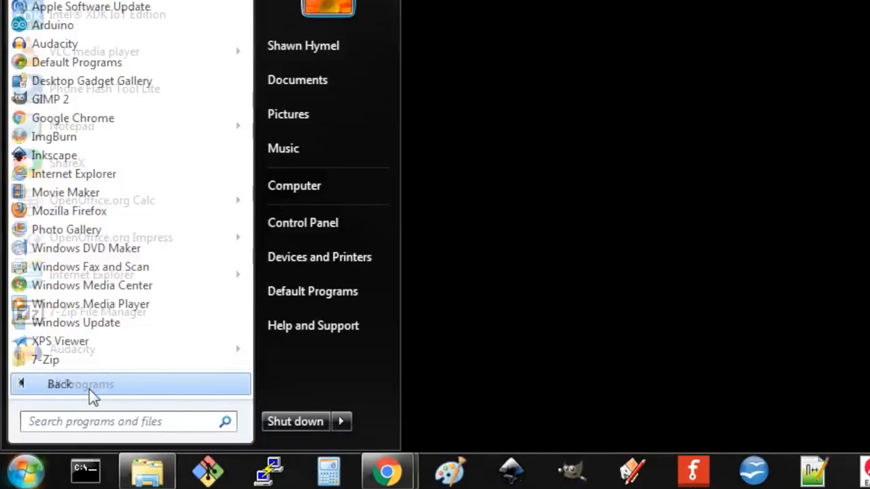
# - Launch Intel XDK IoT Edition from the Start menu's Intel program group
pyautogui.scroll(-3)
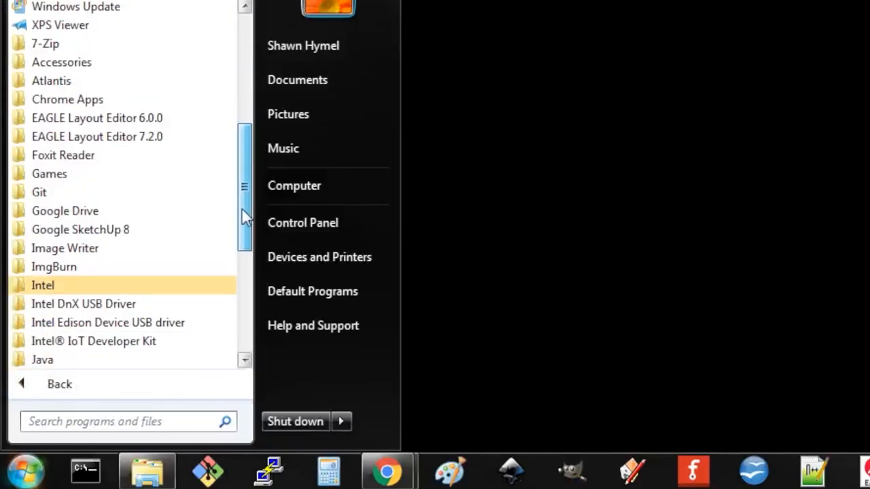
pyautogui.scroll(-3)
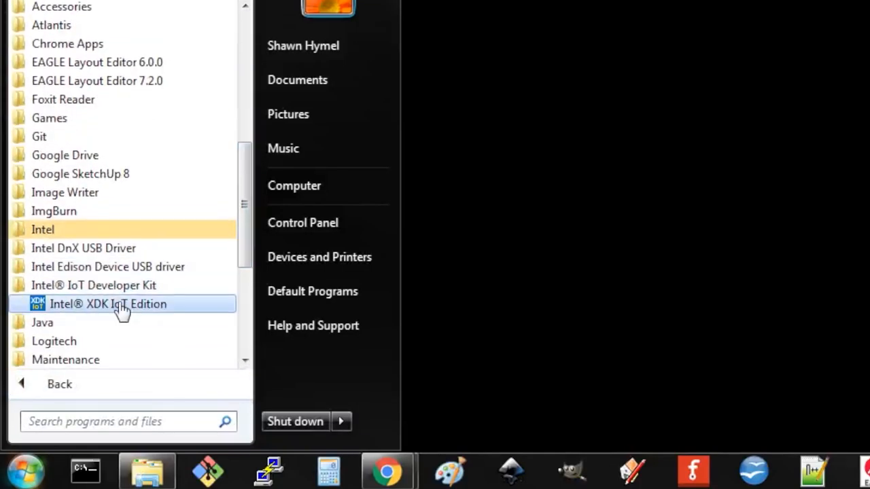
pyautogui.click(109, 304)
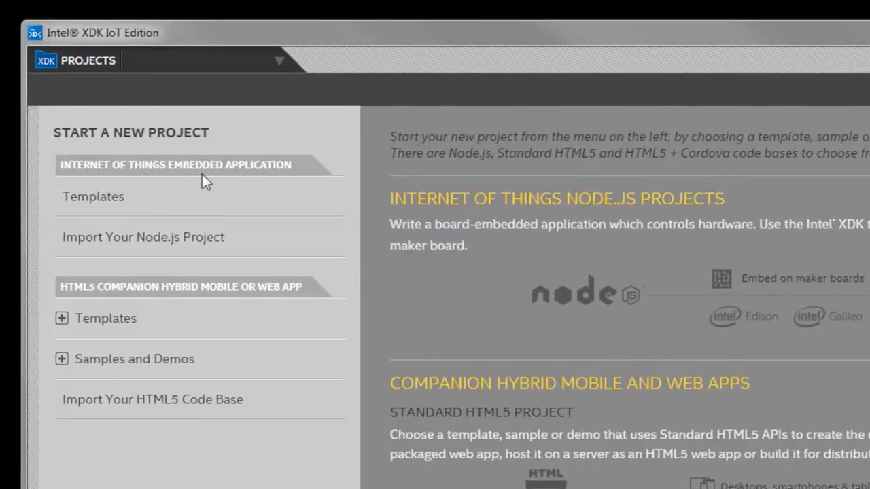
# - Create a new IoT template project named XDK_WebServer
pyautogui.click(92, 195)
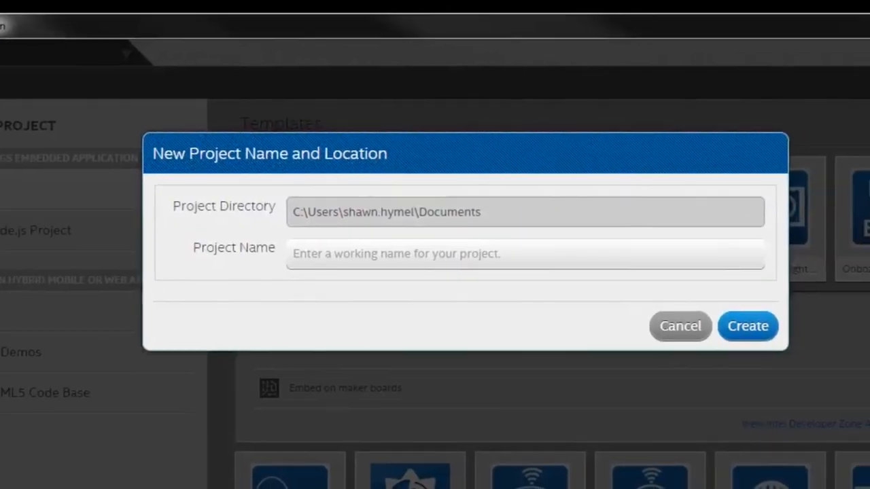
pyautogui.write('XDK_W')
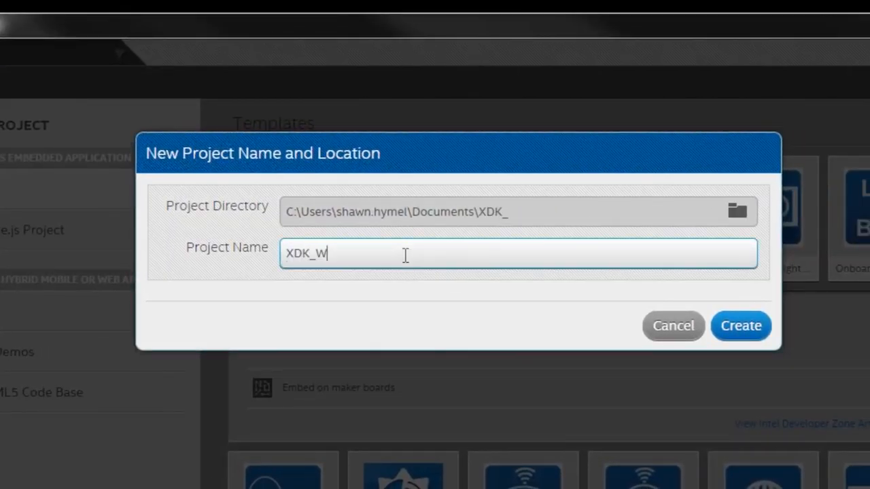
pyautogui.write('ebServer')
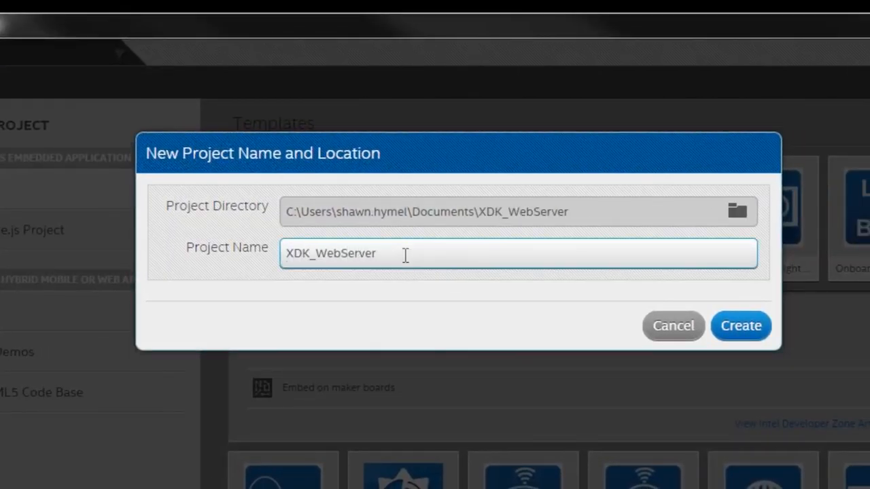
pyautogui.click(740, 326)
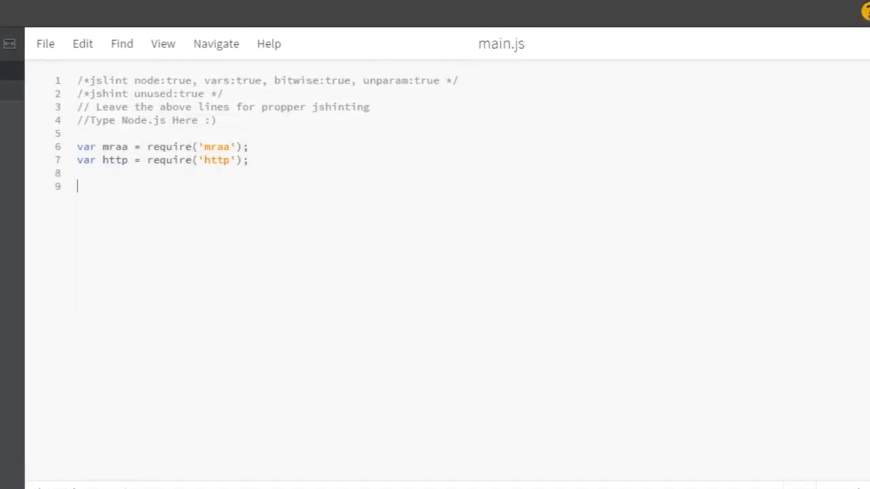
# - Declare port 4242 and an mraa.Gpio LED set to DIR_OUT in main.js
pyautogui.write('var port =')
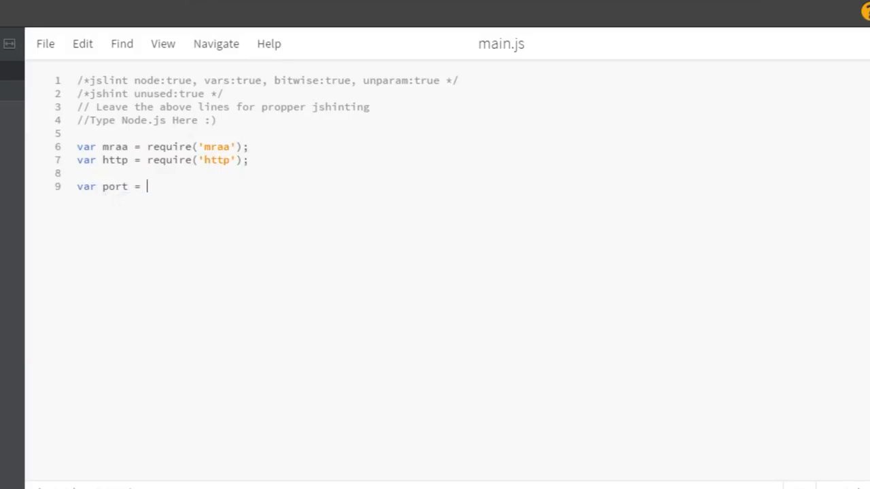
pyautogui.write('4242;')
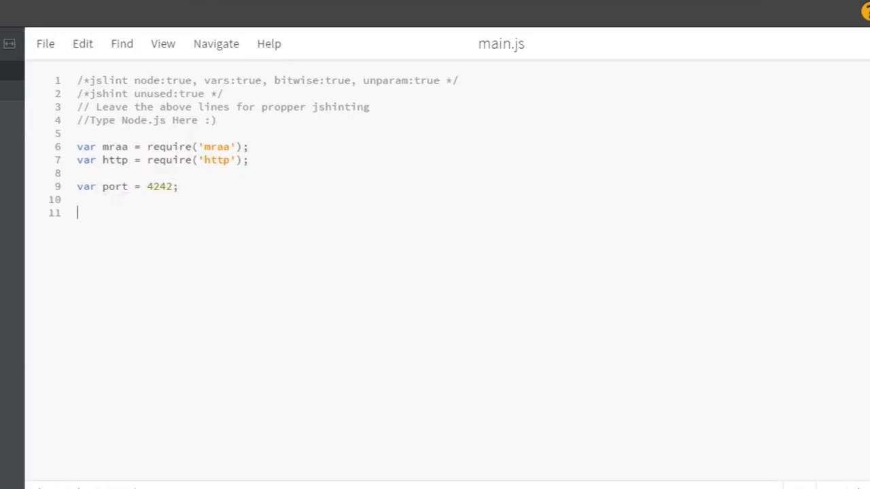
pyautogui.write('var led = new mraa.Gpio(12, true, true);')
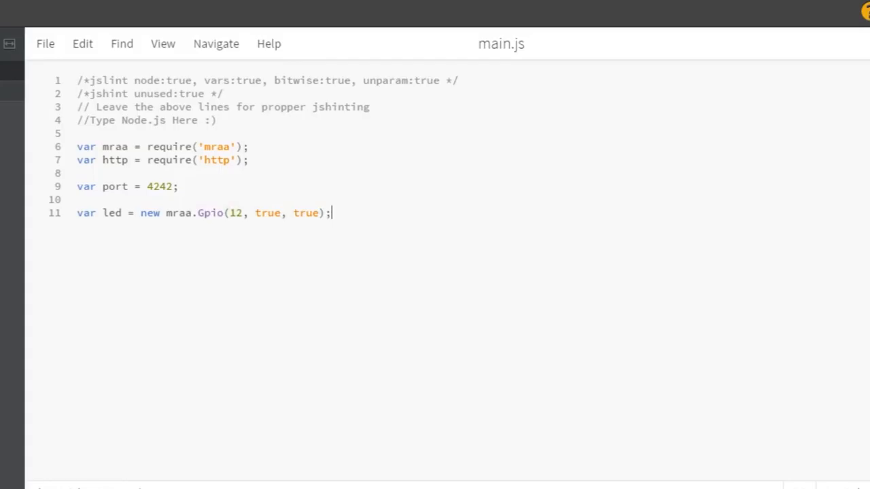
pyautogui.write('led.dir')
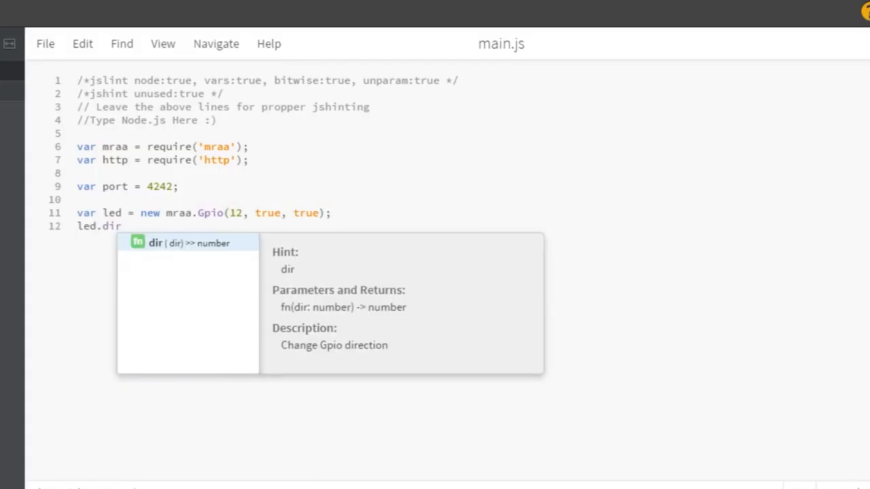
pyautogui.write('(mraa.DIR_OUT);')
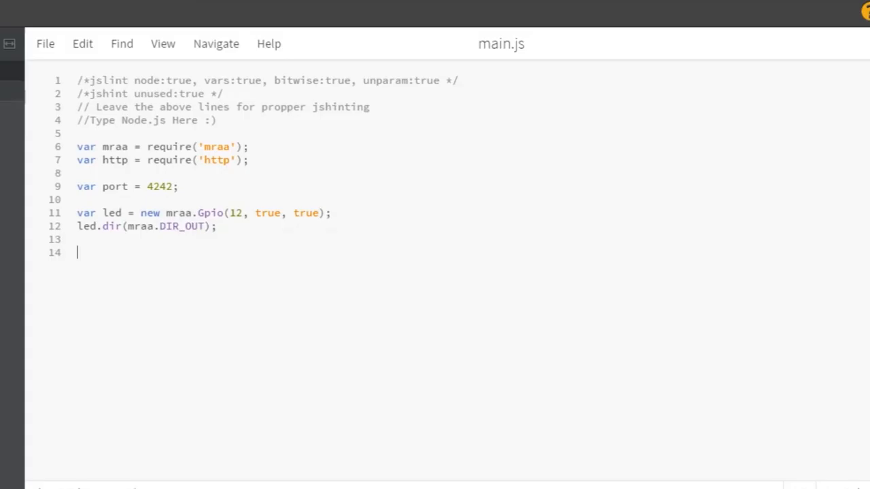
# - Add http.createServer with res.write of the page HTML and server.listen on the port
pyautogui.write('var server = http.createServer(function')
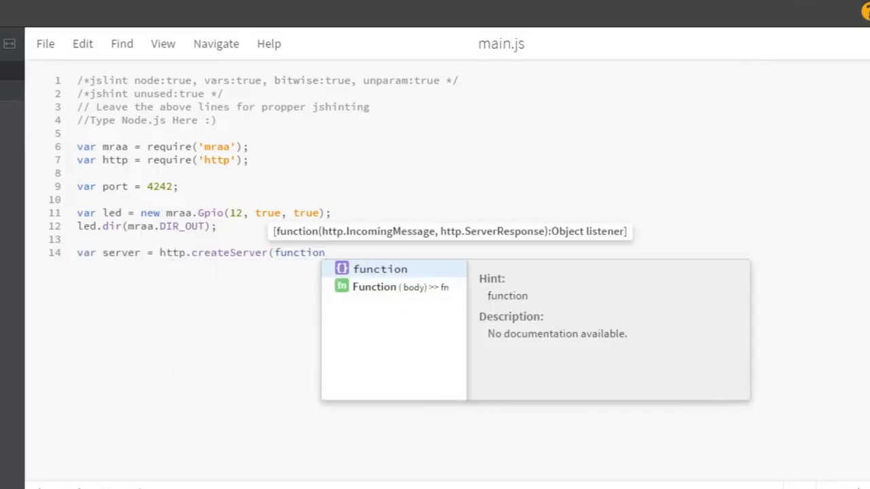
pyautogui.click(380, 269)
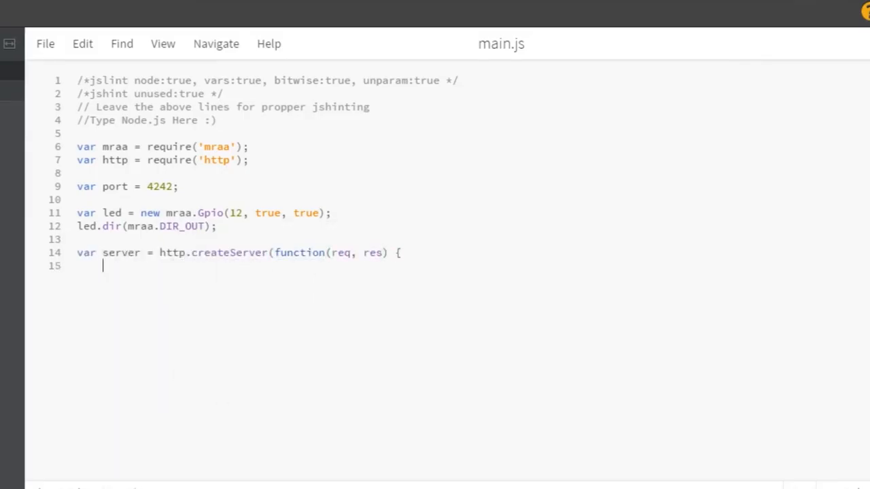
pyautogui.write('res.writeHead(200')
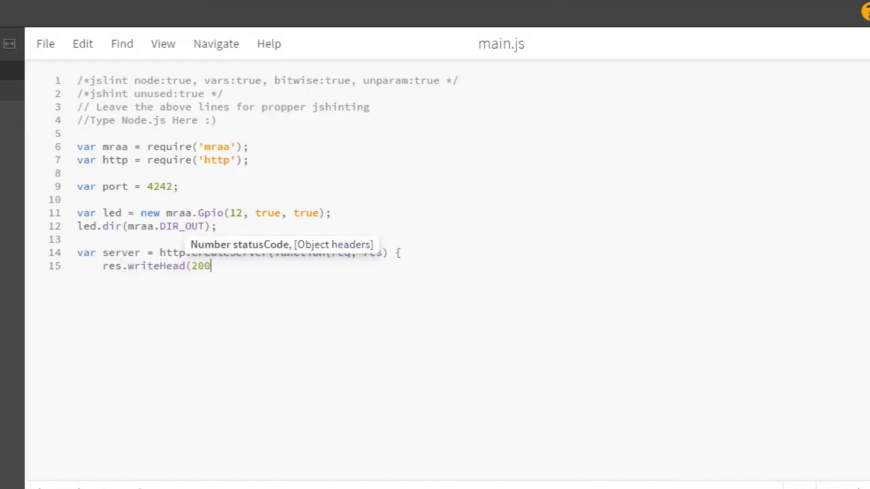
pyautogui.write(');')
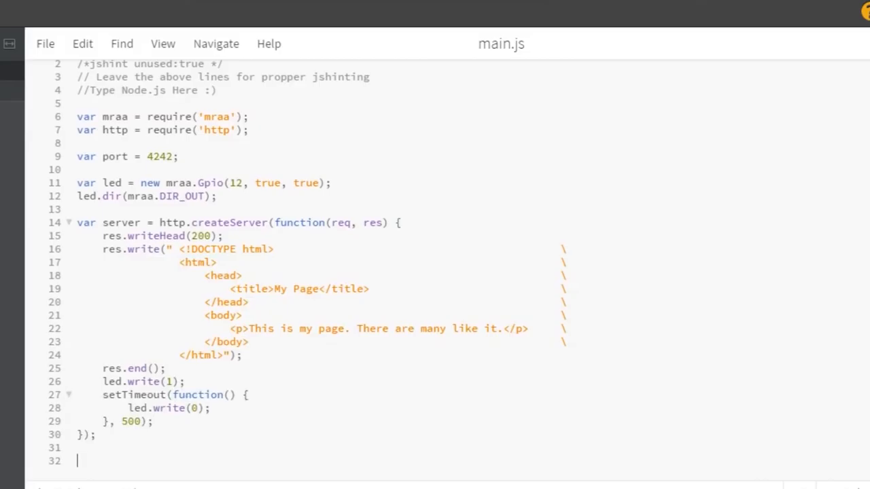
pyautogui.write('server.listen(port, function() {')
pyautogui.write('console.log("Server listening on port " + port);')
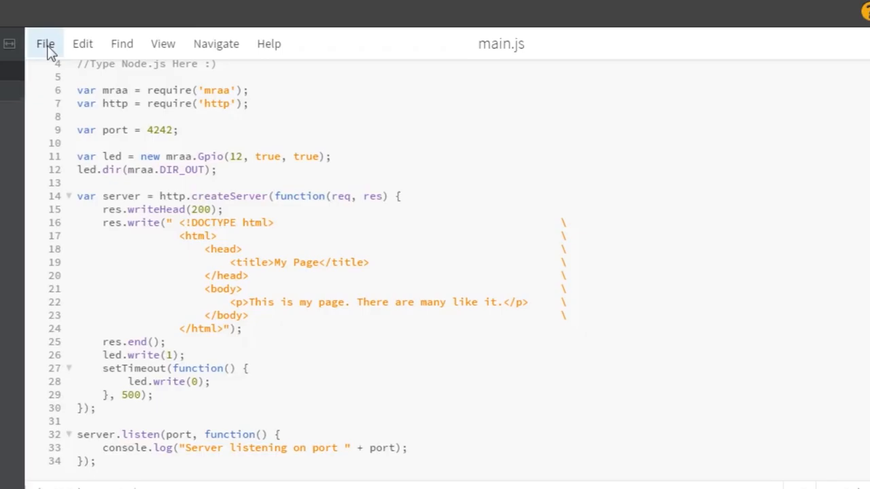
# - Save main.js via File > Save
pyautogui.click(45, 43)
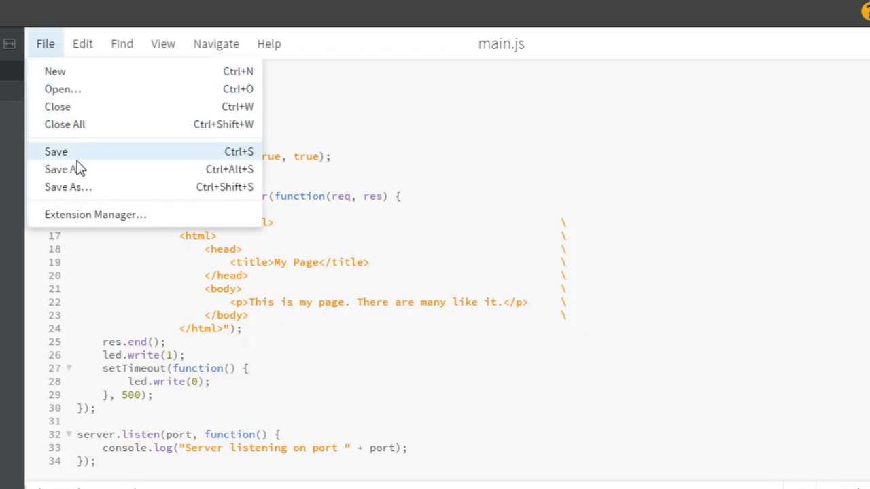
pyautogui.click(56, 152)
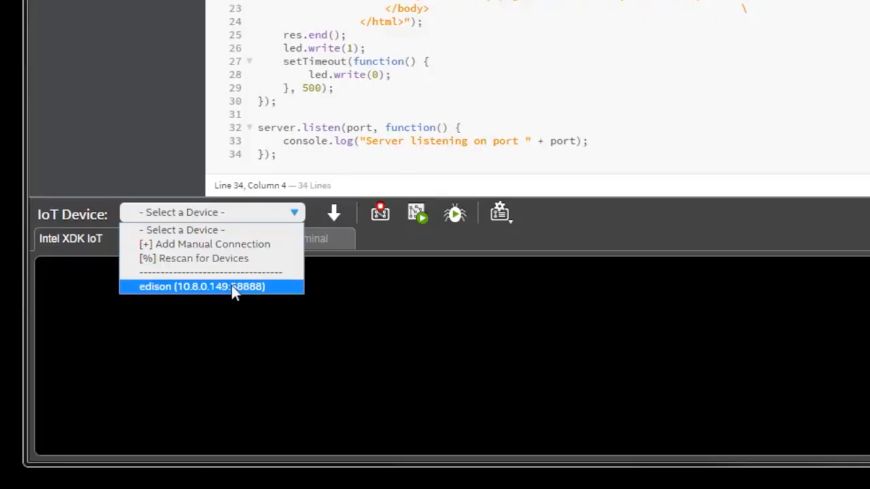
# - Select the edison board, connect with root credentials and upload the project
pyautogui.click(201, 285)
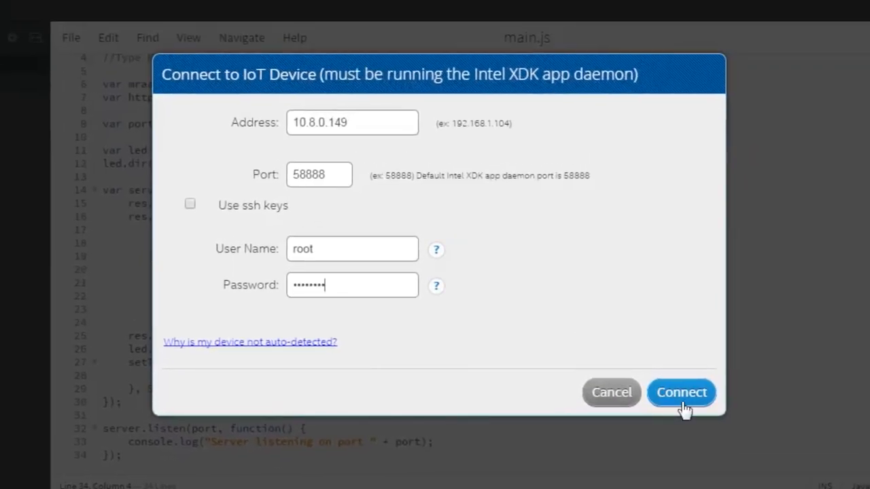
pyautogui.click(681, 392)
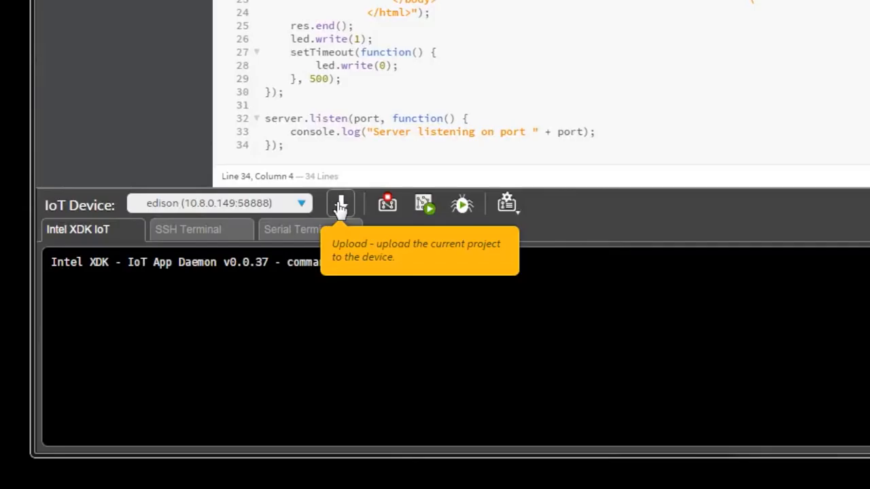
pyautogui.click(340, 204)
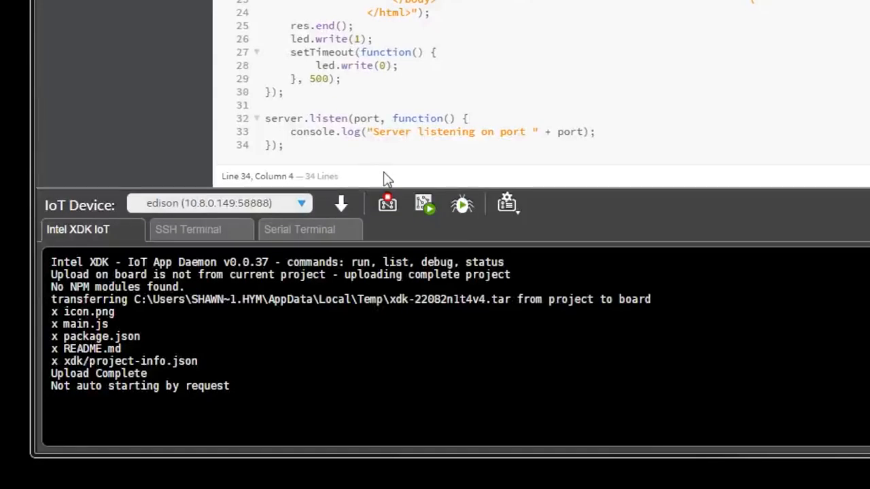
pyautogui.click(423, 204)
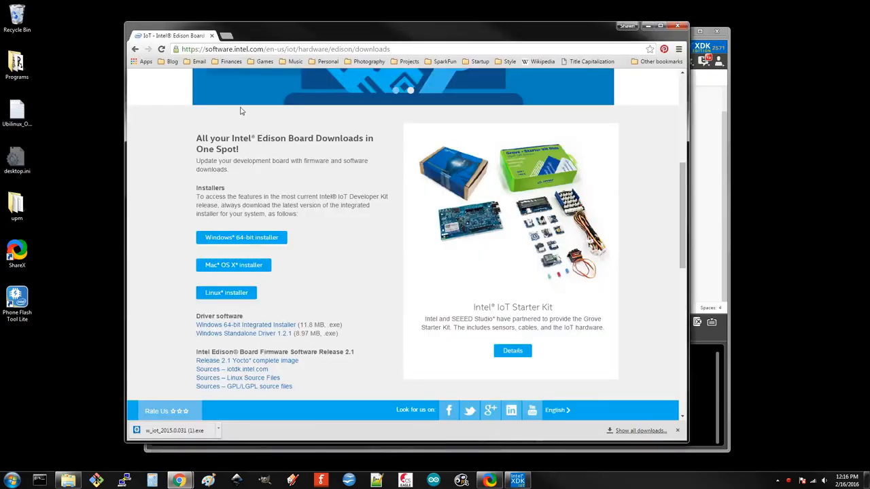
# - Browse to 10.8.0.149:4242 and reload to see the Edison-served page
pyautogui.click(284, 49)
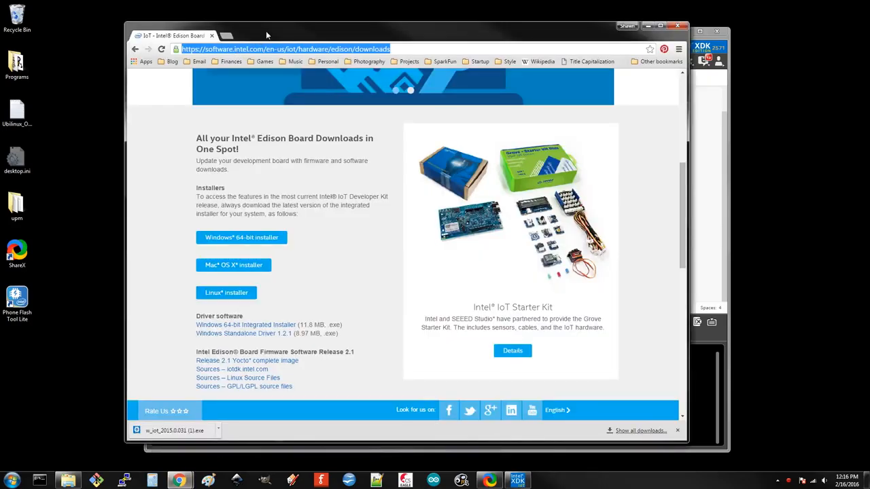
pyautogui.write('10.8.0.210:3000')
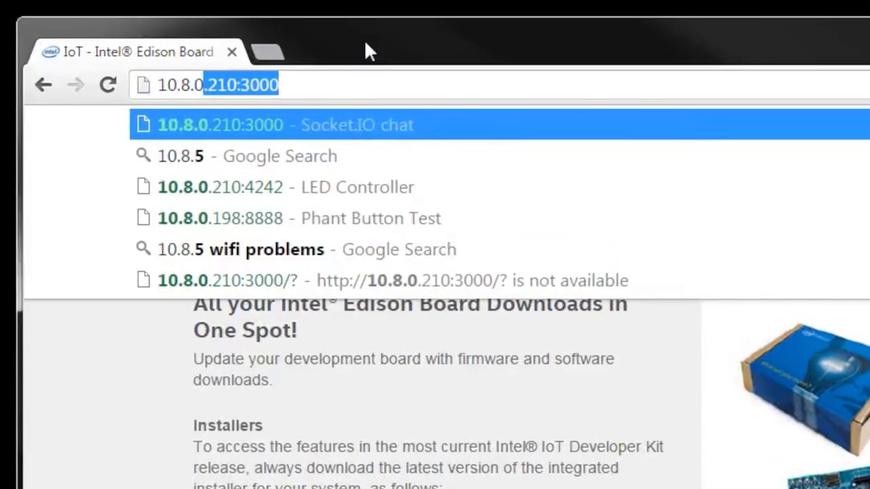
pyautogui.write('10.8.0.149:4242')
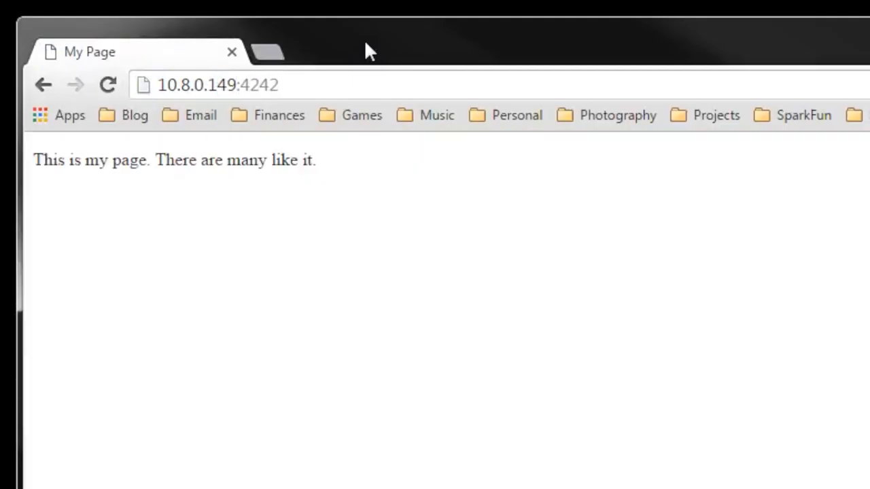
pyautogui.click(107, 84)
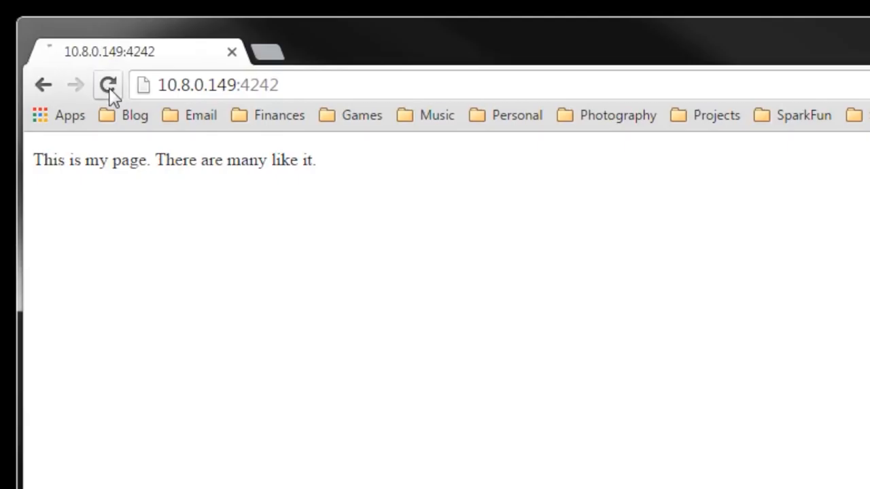